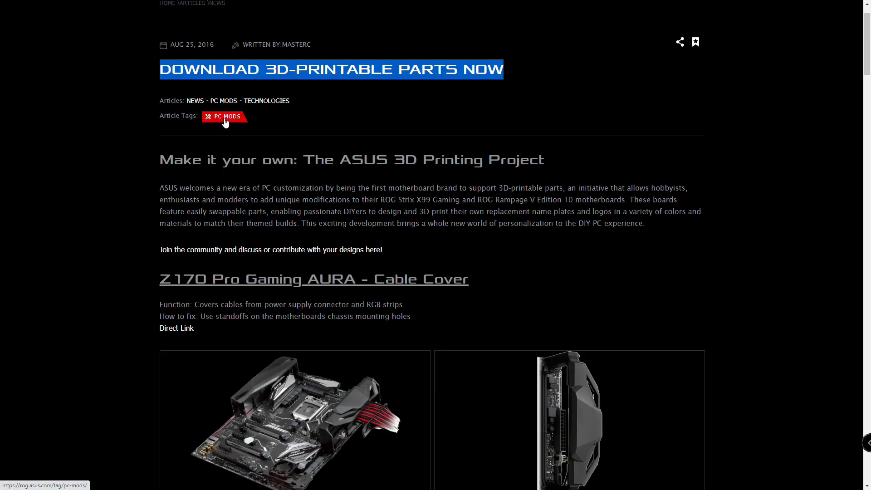
Step: Scroll the eBay results to the purchased pink-frame 3-pack RGB 120mm case fan listing
scroll("up", 3)
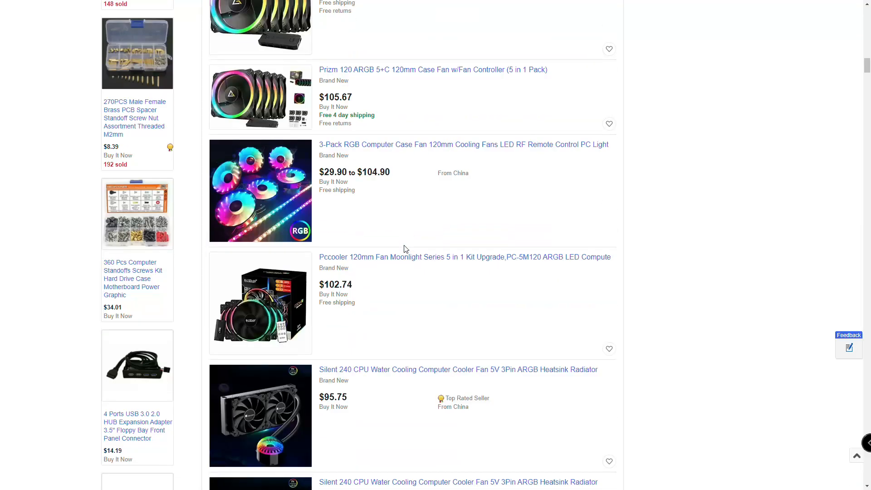
scroll("down", 3)
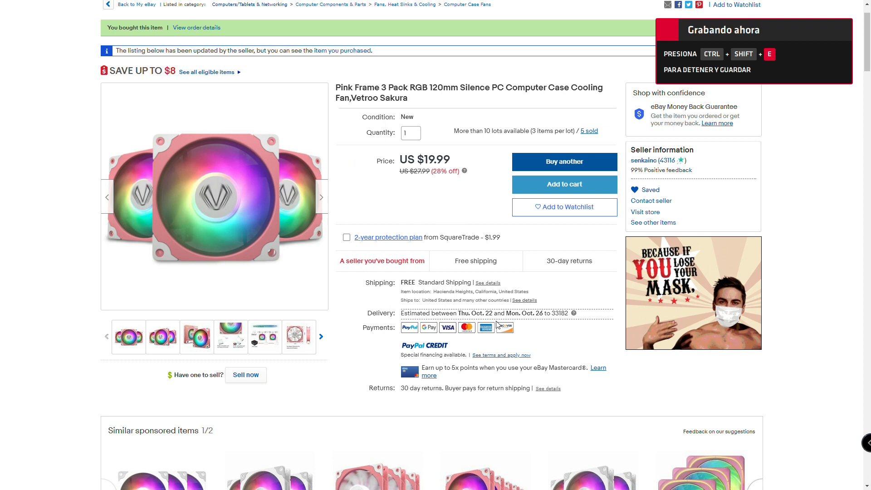
scroll("down", 3)
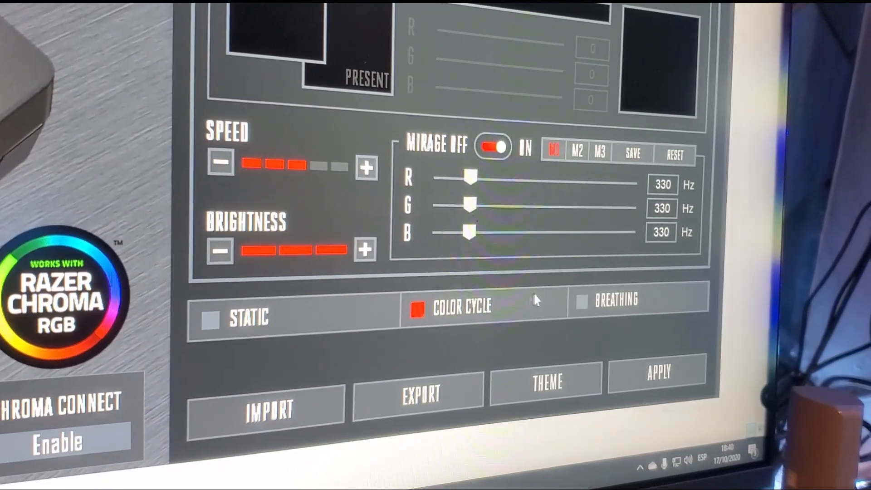
Step: Switch the cooler's lighting effect to Color Cycle with red, green and blue at 255
left_click(464, 309)
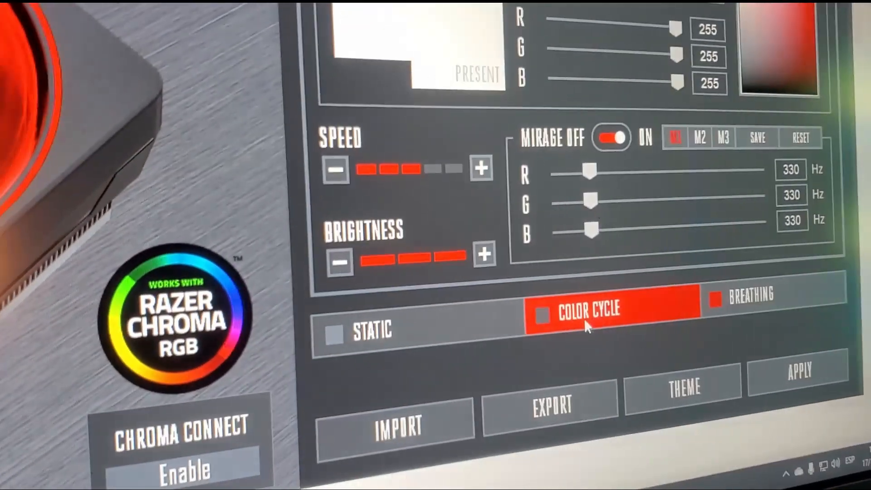